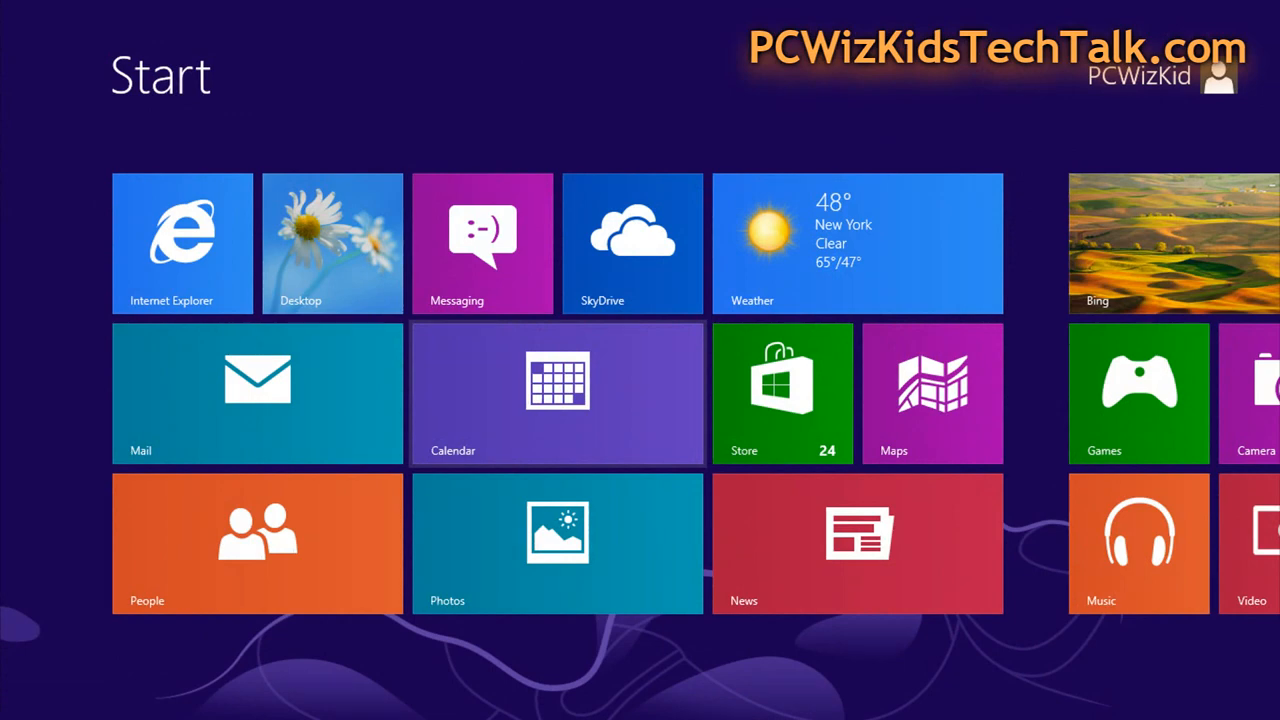
Scroll the Start screen right past Bing and Office 2013 to the Gmail and ASUS tiles.
scroll(right, 3)
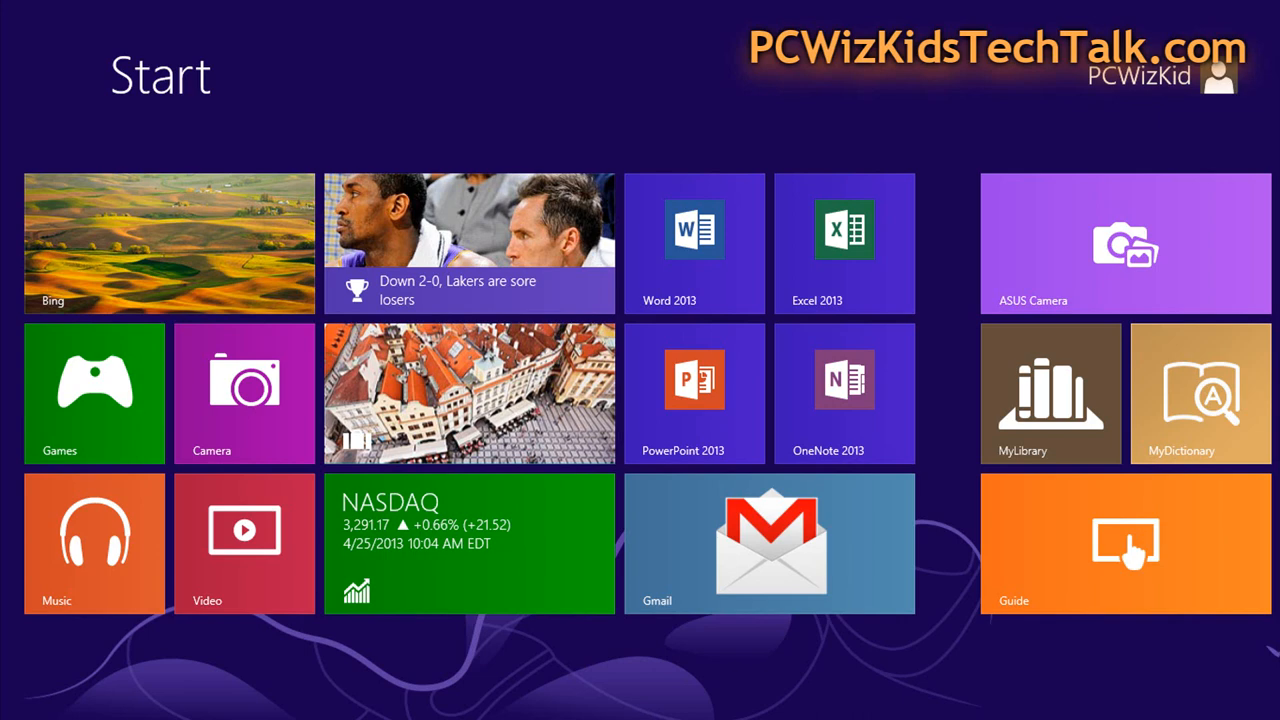
scroll(right, 3)
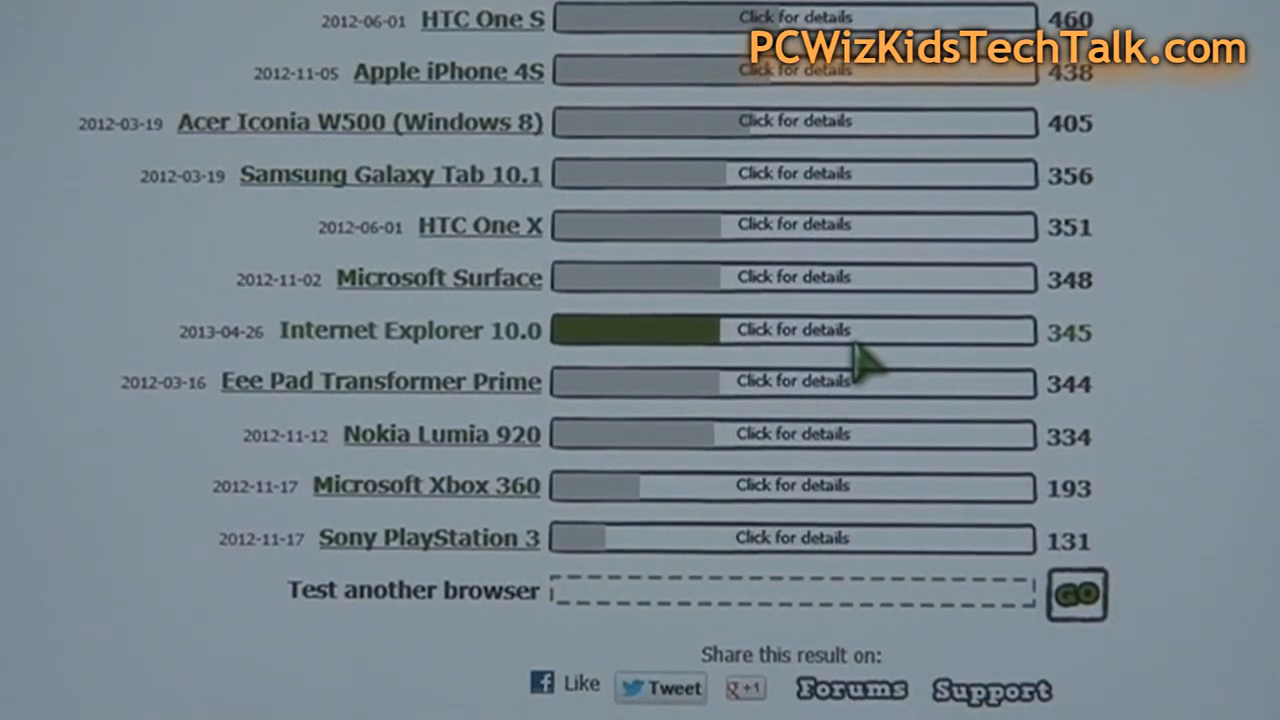
Scroll the benchmark page to the ranking showing Internet Explorer 10.0 at 345.
scroll(up, 3)
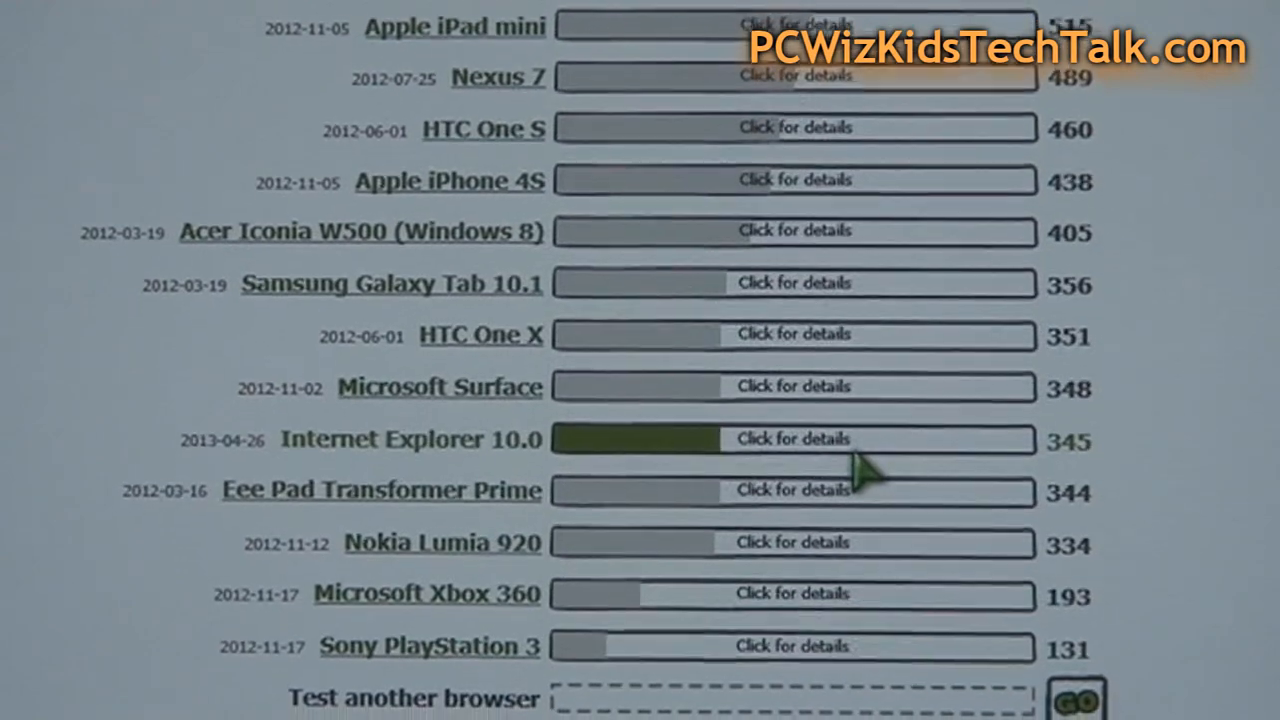
scroll(down, 3)
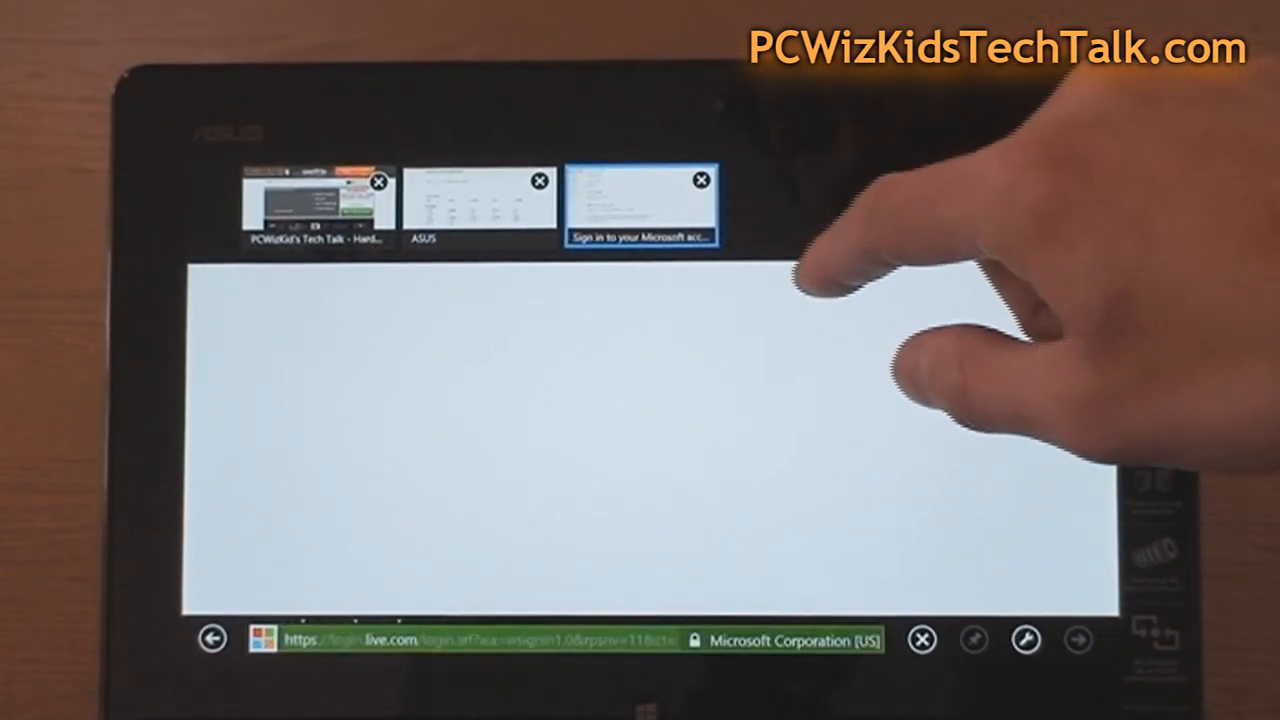
Close the Microsoft account sign-in tab, keeping the tech talk and ASUS tabs.
click(701, 180)
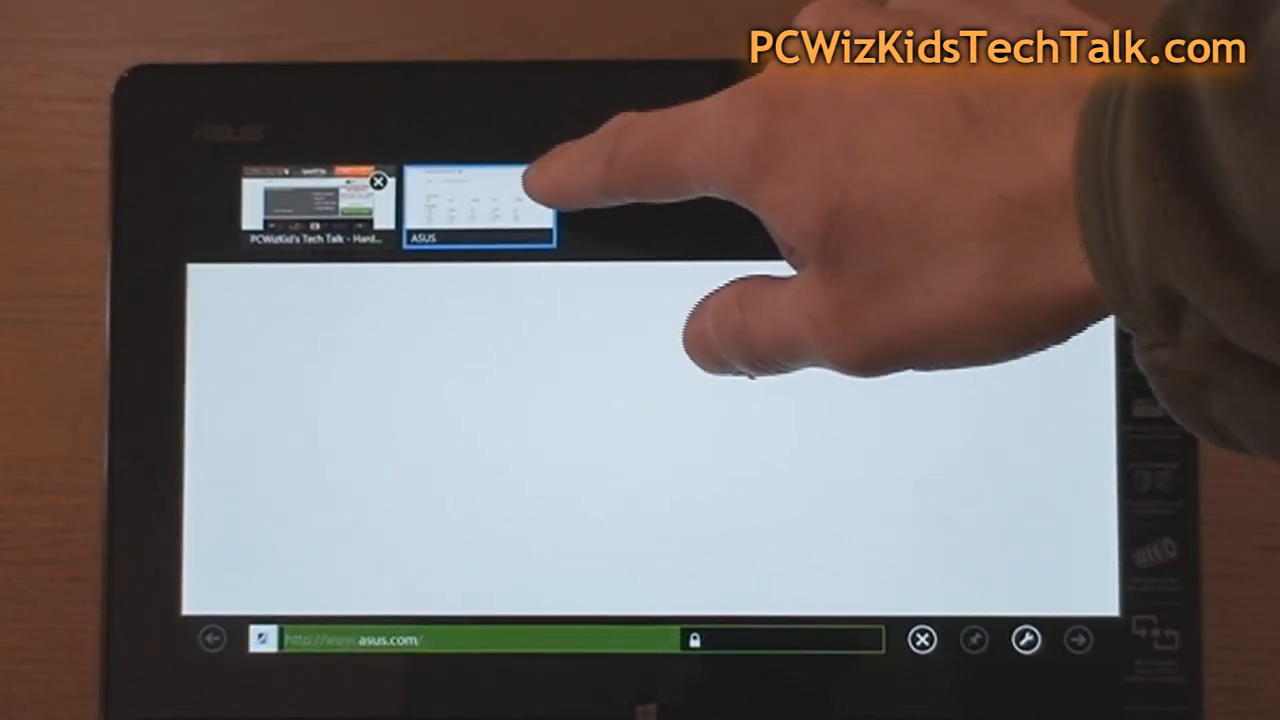
click(310, 205)
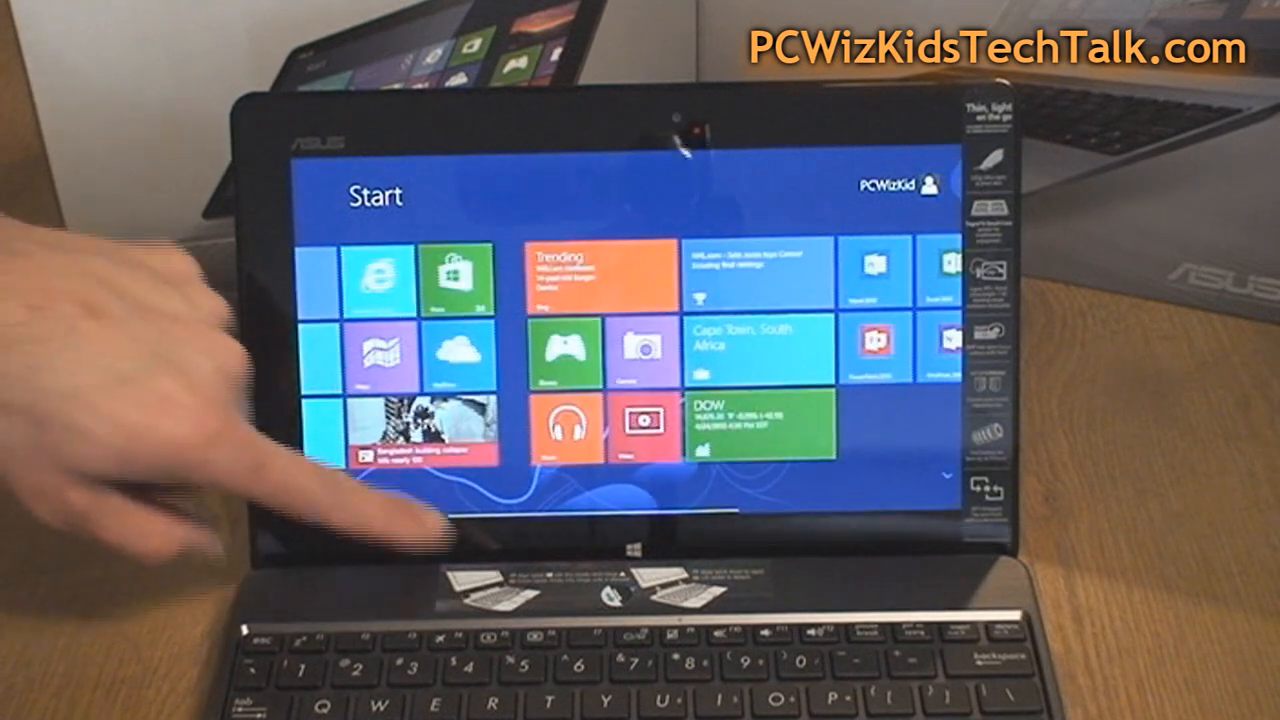
Scroll the Start screen left back to Mail, Calendar, People, Photos and Weather.
scroll(left, 3)
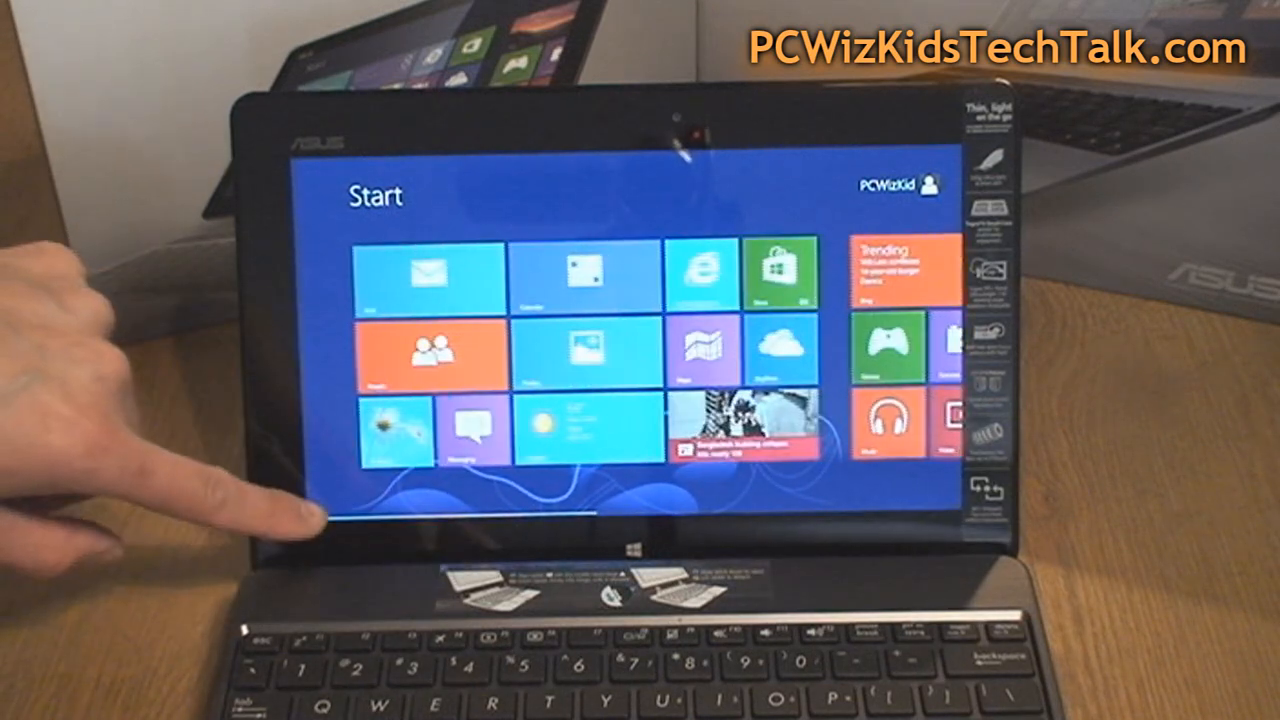